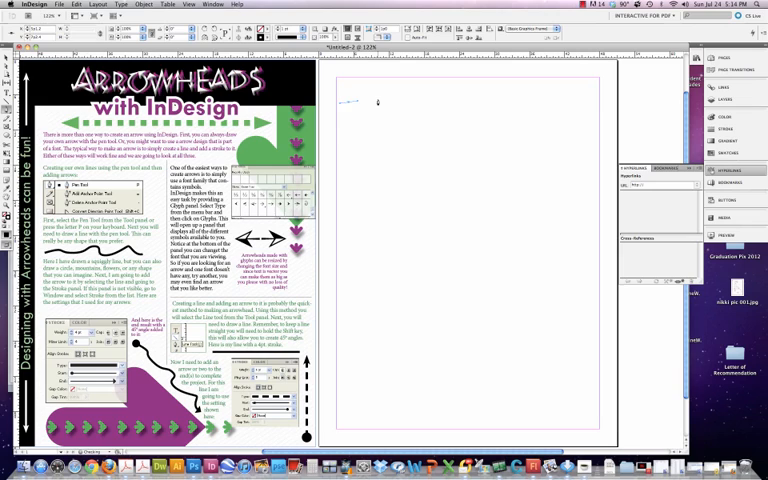
- Draw a wavy Pencil line across the upper right-hand page and zoom in on it
{"action": "left_click_drag", "start_coordinate": [344, 100], "coordinate": [440, 96]}
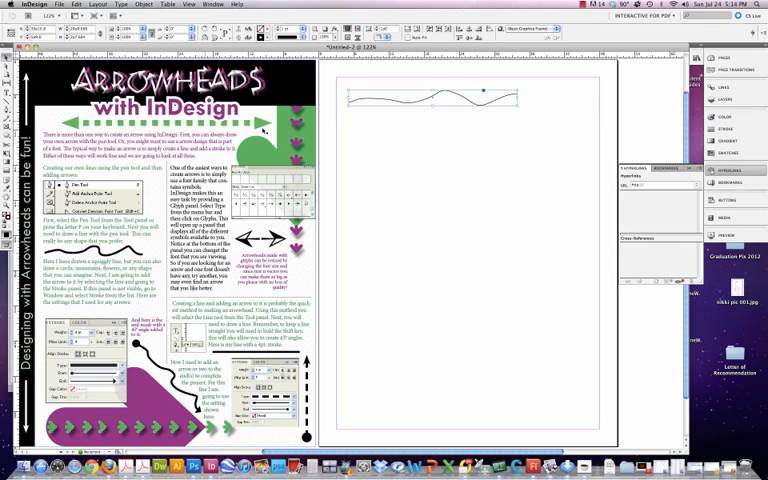
{"action": "mouse_move", "coordinate": [624, 104]}
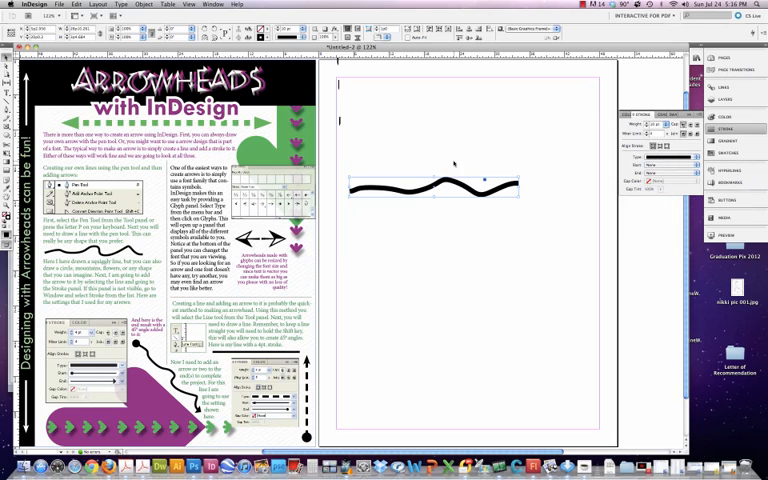
{"action": "left_click_drag", "start_coordinate": [452, 180], "coordinate": [452, 110]}
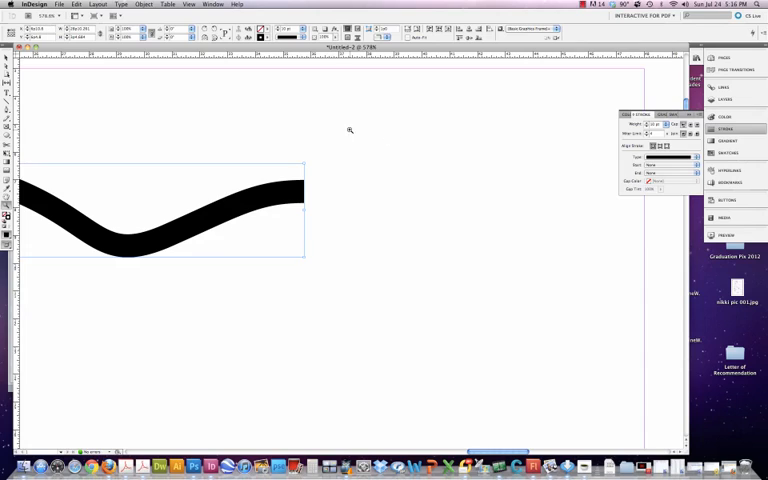
{"action": "mouse_move", "coordinate": [56, 96]}
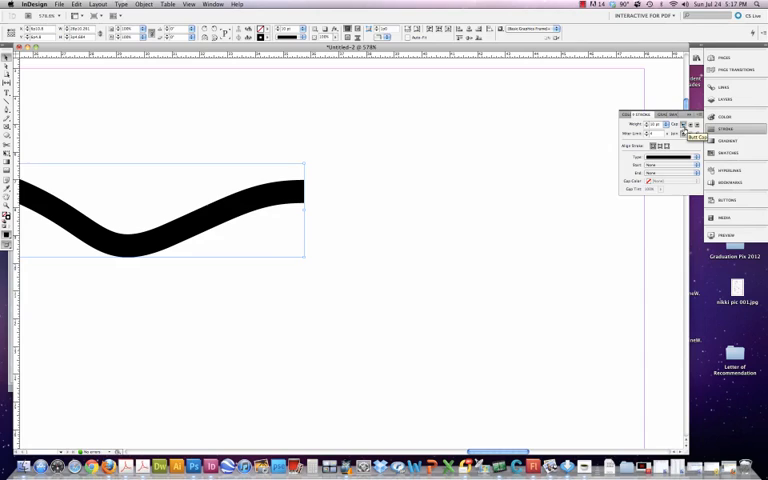
{"action": "mouse_move", "coordinate": [552, 176]}
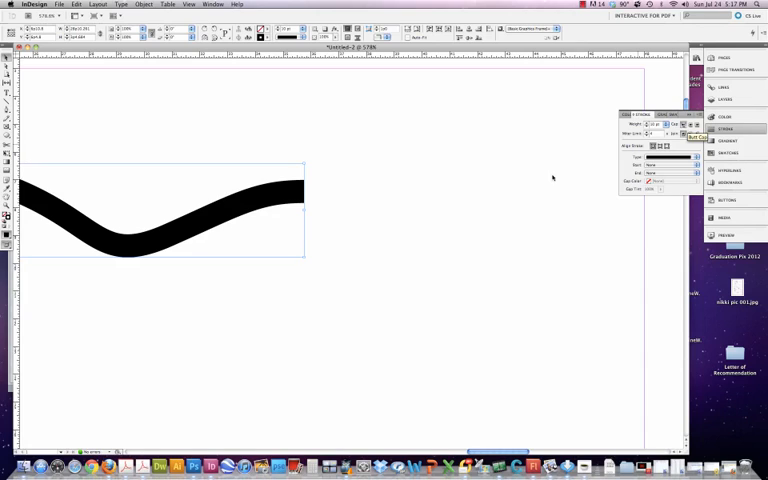
{"action": "mouse_move", "coordinate": [324, 196]}
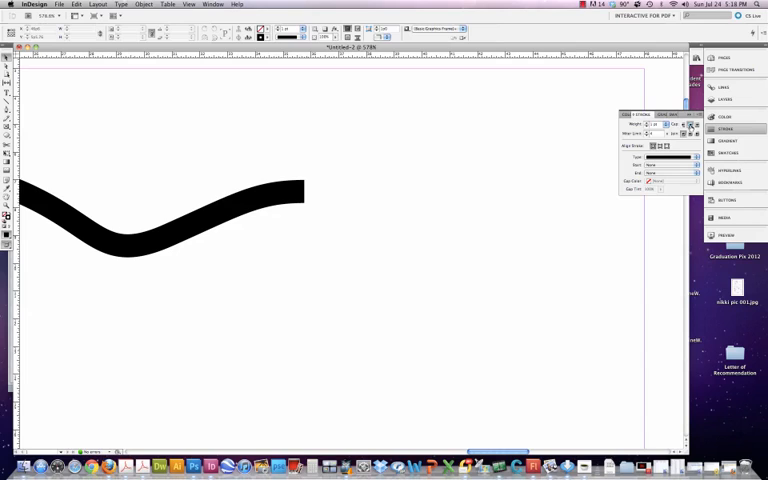
{"action": "left_click", "coordinate": [160, 216]}
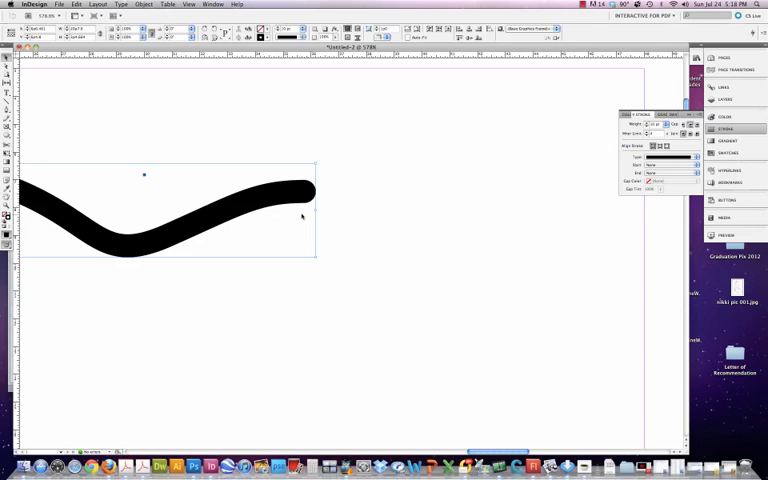
{"action": "mouse_move", "coordinate": [338, 196]}
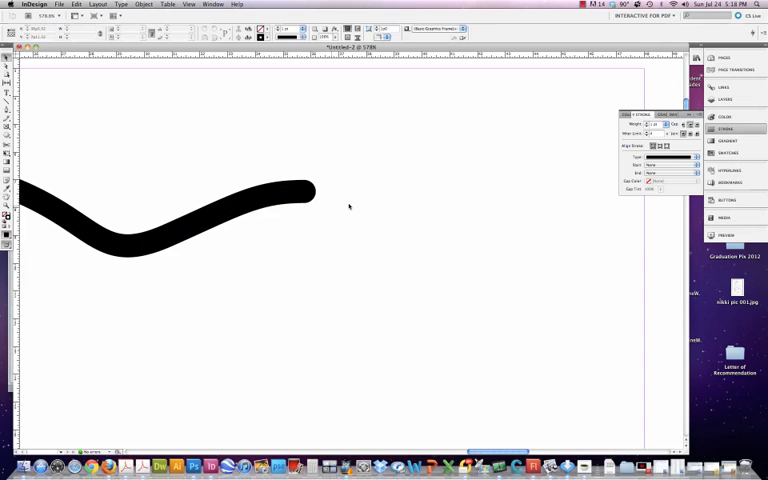
{"action": "left_click", "coordinate": [160, 216]}
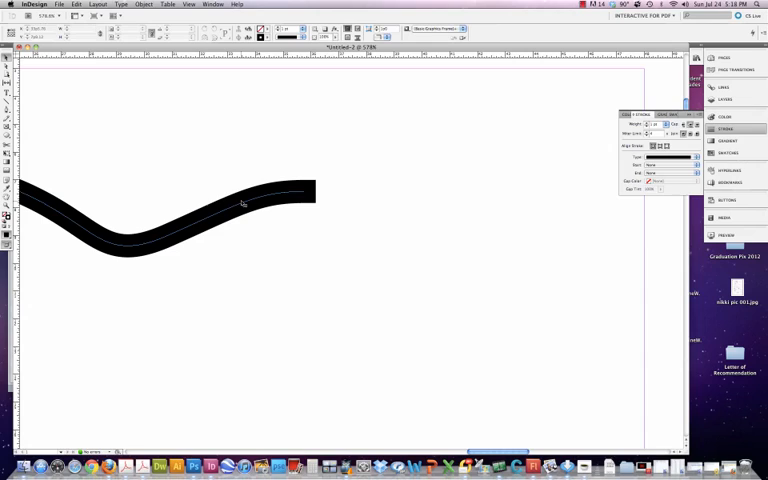
{"action": "mouse_move", "coordinate": [310, 198]}
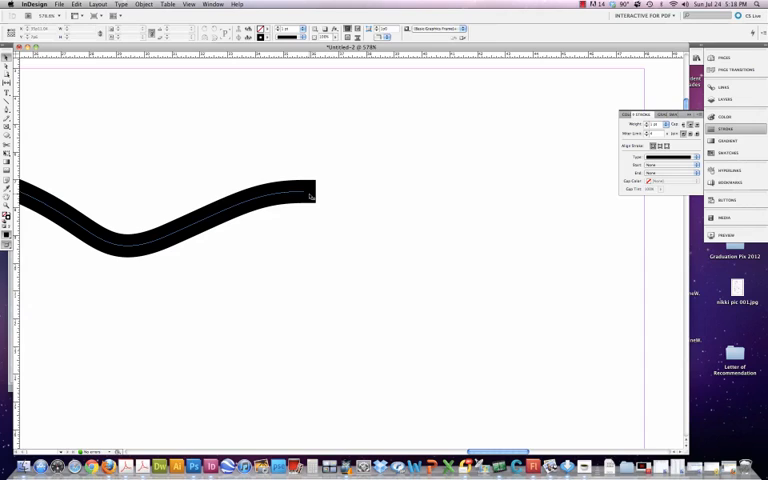
{"action": "left_click", "coordinate": [164, 204]}
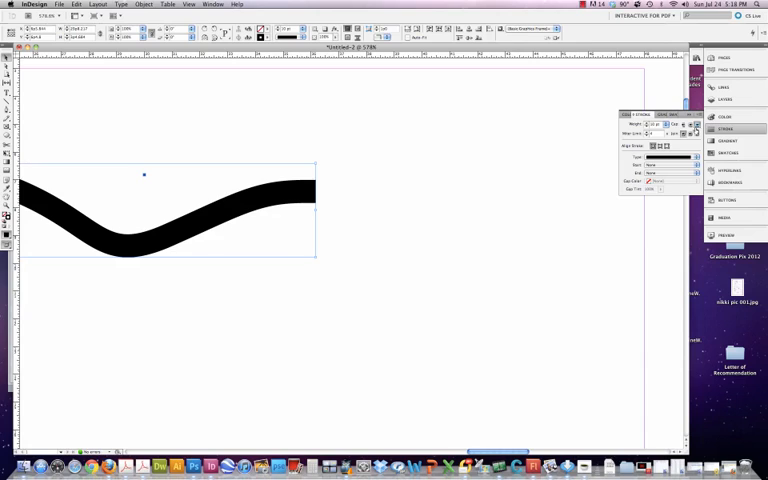
{"action": "mouse_move", "coordinate": [432, 166]}
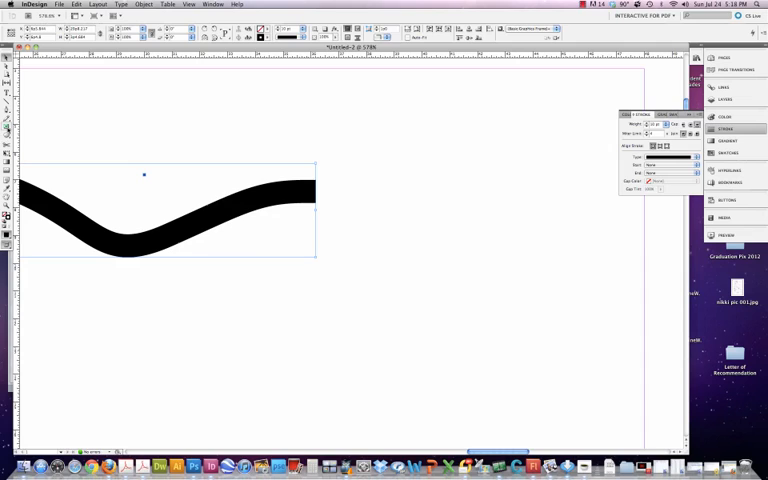
{"action": "mouse_move", "coordinate": [188, 156]}
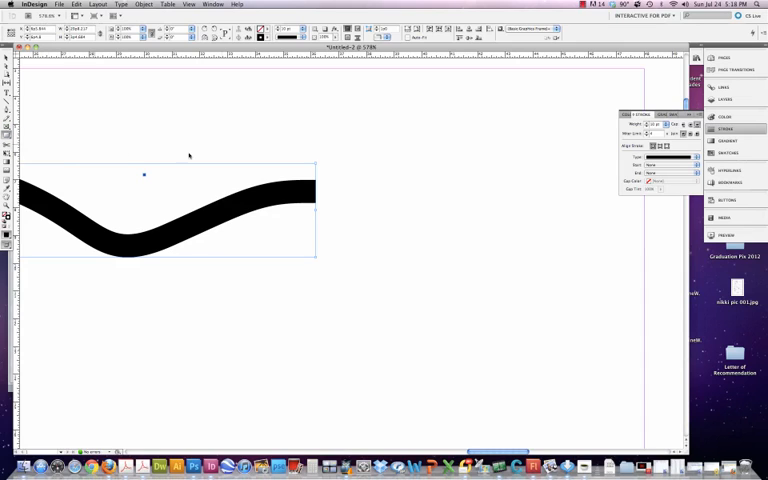
- Draw a heavy-stroked rectangle beside the wavy line, then delete it again
{"action": "left_click_drag", "start_coordinate": [350, 116], "coordinate": [536, 264]}
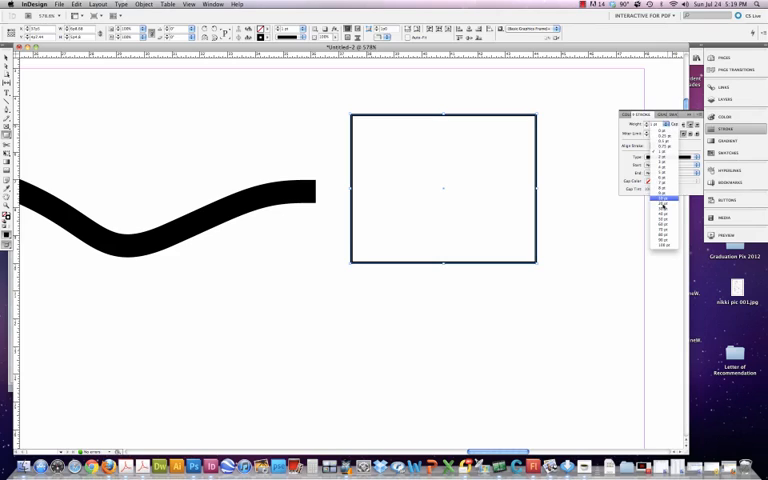
{"action": "left_click", "coordinate": [664, 200]}
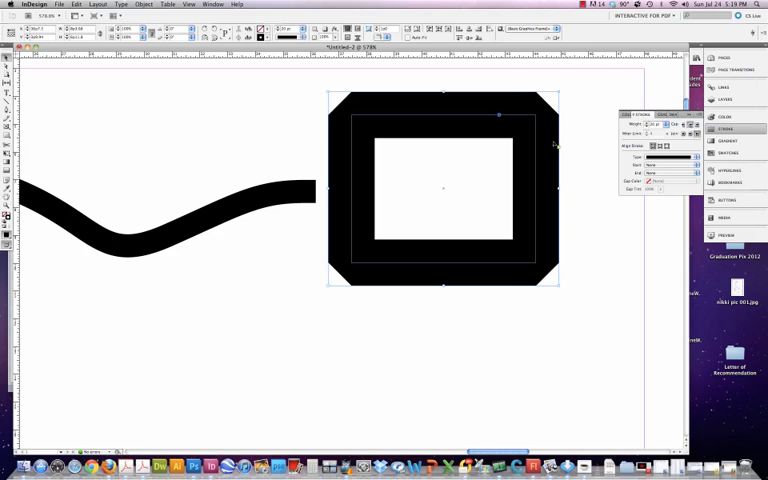
{"action": "key", "text": "Delete"}
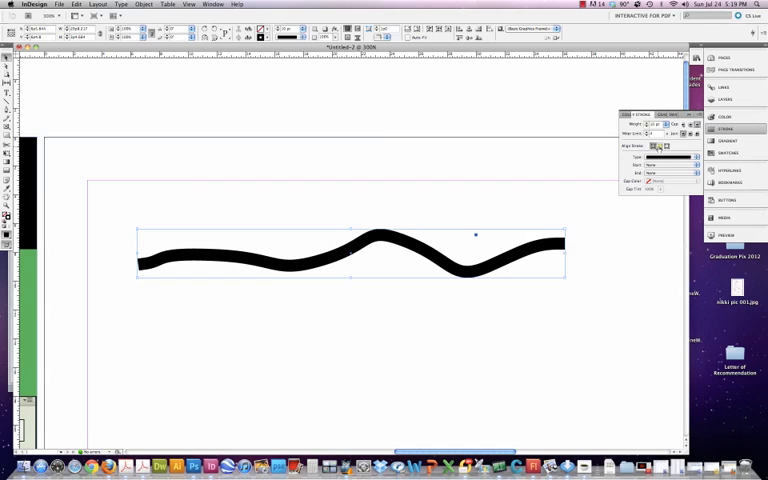
{"action": "mouse_move", "coordinate": [618, 216]}
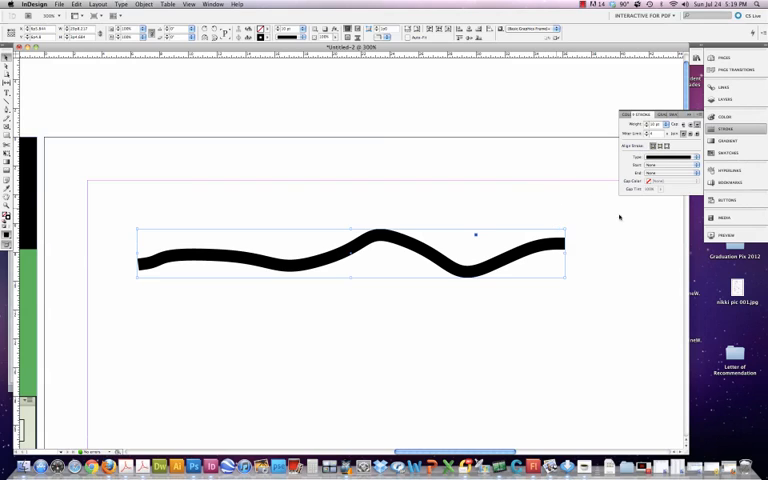
{"action": "mouse_move", "coordinate": [576, 216]}
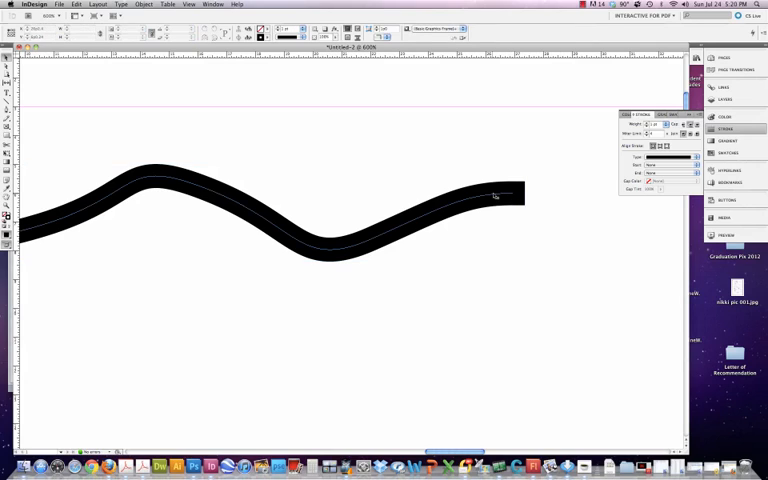
{"action": "mouse_move", "coordinate": [500, 200]}
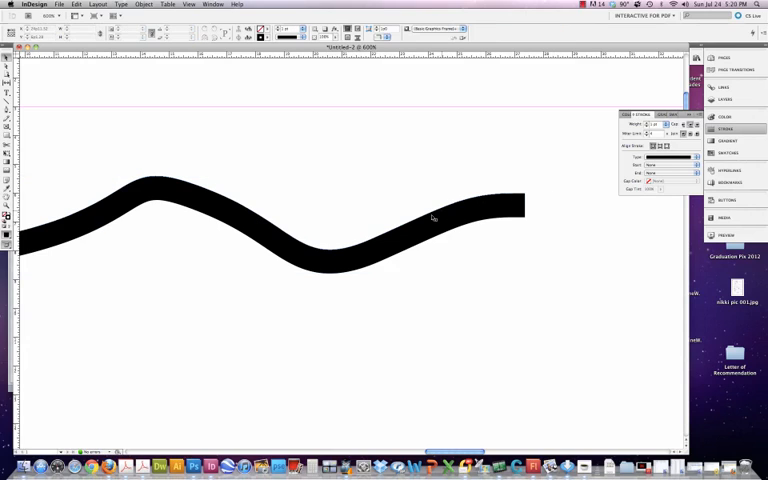
{"action": "mouse_move", "coordinate": [474, 204]}
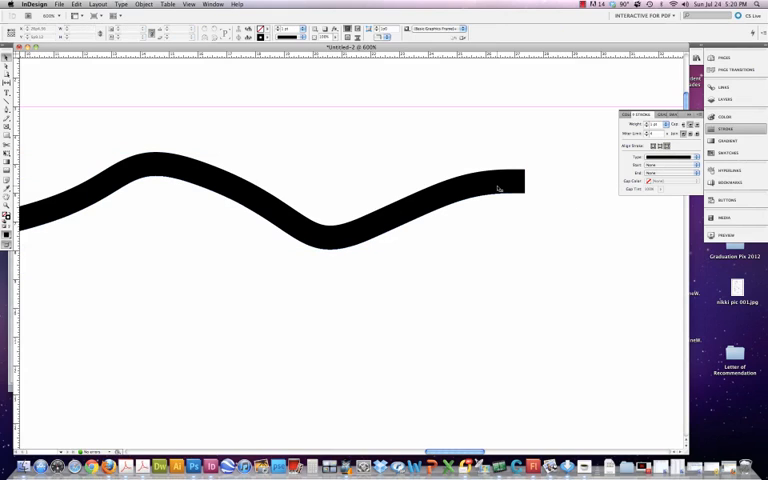
{"action": "mouse_move", "coordinate": [268, 240]}
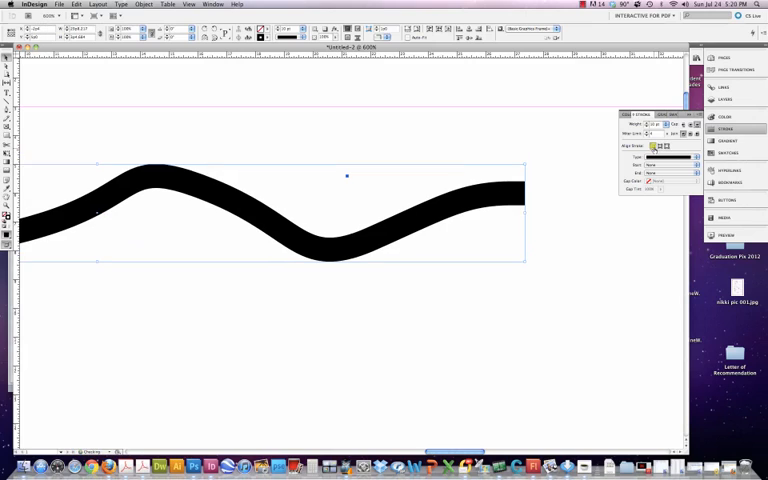
{"action": "mouse_move", "coordinate": [556, 192]}
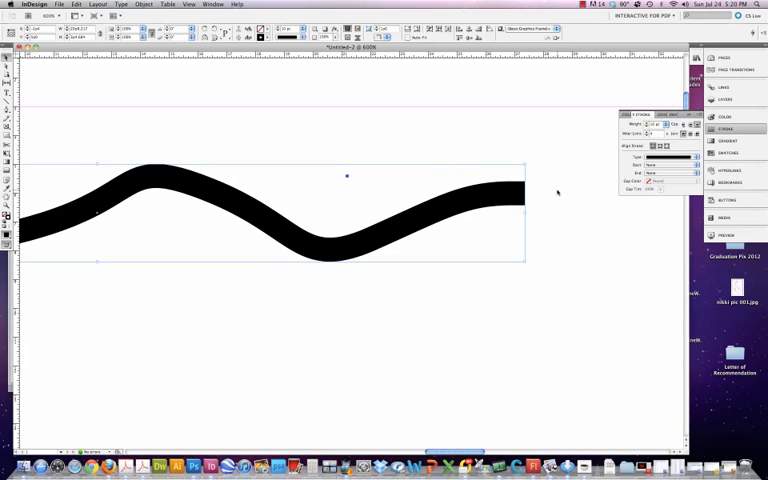
{"action": "left_click", "coordinate": [690, 158]}
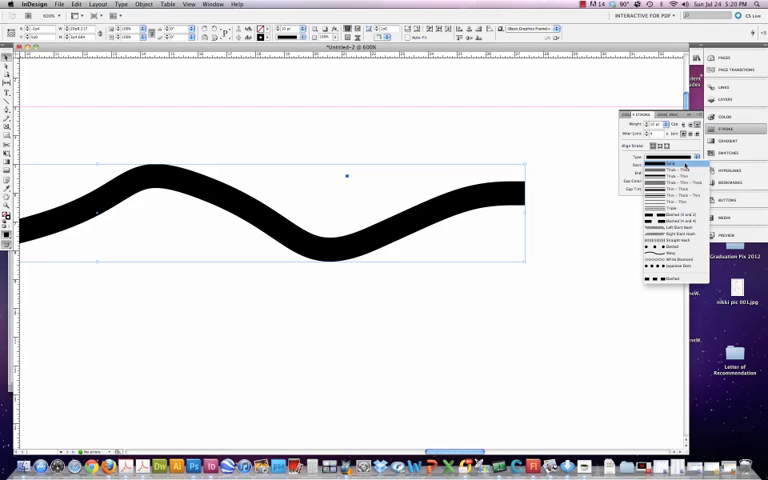
{"action": "left_click", "coordinate": [678, 184]}
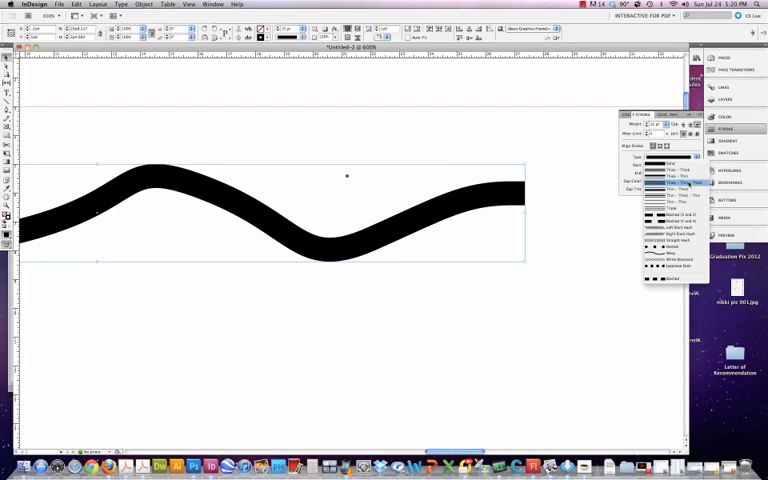
{"action": "left_click", "coordinate": [672, 216]}
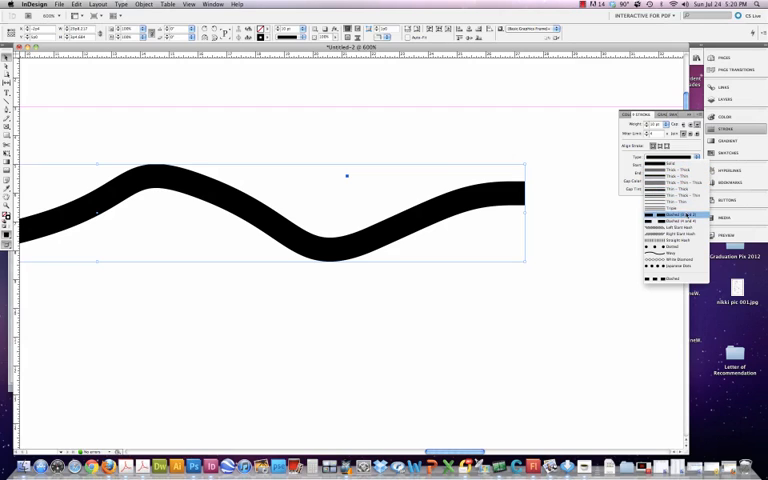
{"action": "left_click", "coordinate": [672, 246]}
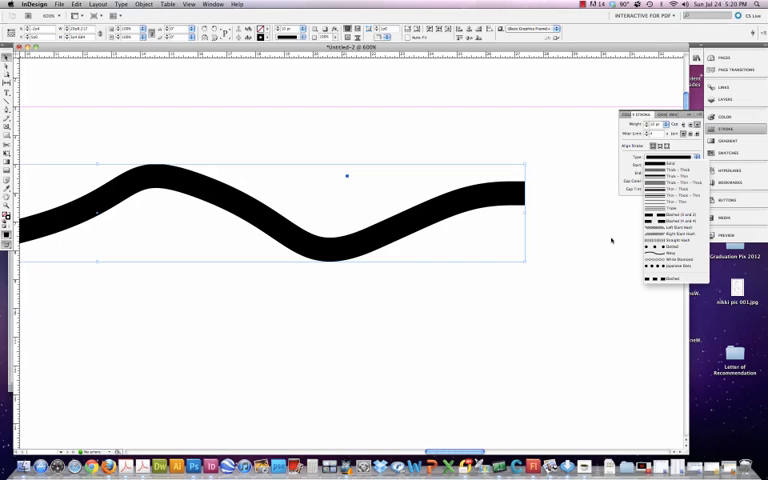
{"action": "left_click", "coordinate": [676, 232]}
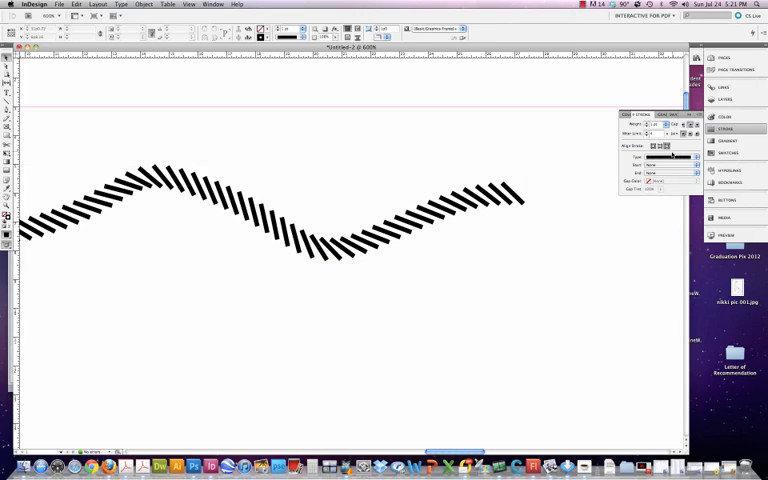
- Bring up the Stroke Styles dialog from the Stroke panel menu
{"action": "left_click", "coordinate": [672, 158]}
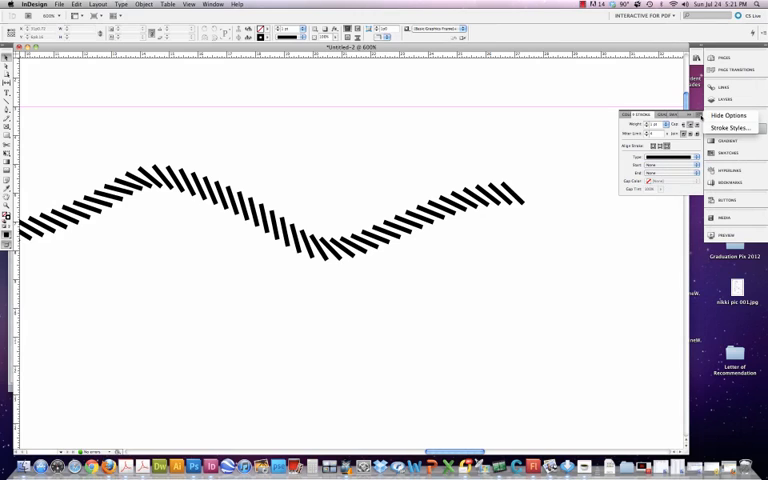
{"action": "left_click", "coordinate": [732, 128]}
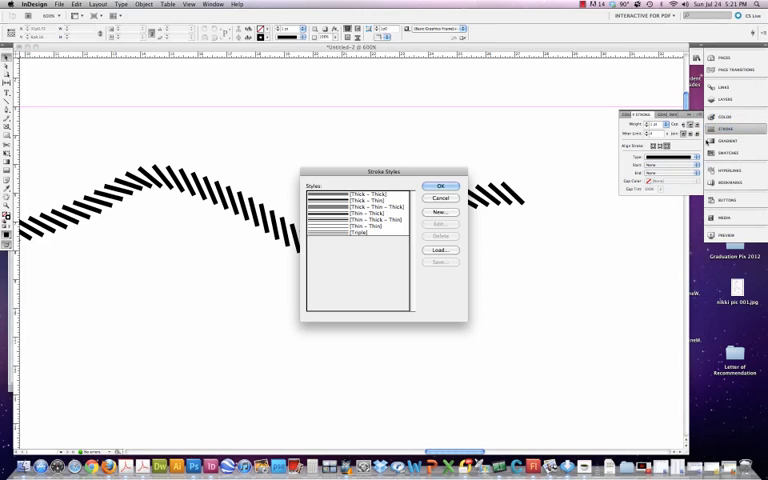
- Define a new Dotted stroke style named with 's Stroke, adjust its dot positions, and save it
{"action": "left_click", "coordinate": [440, 212]}
{"action": "type", "text": "Cindy"}
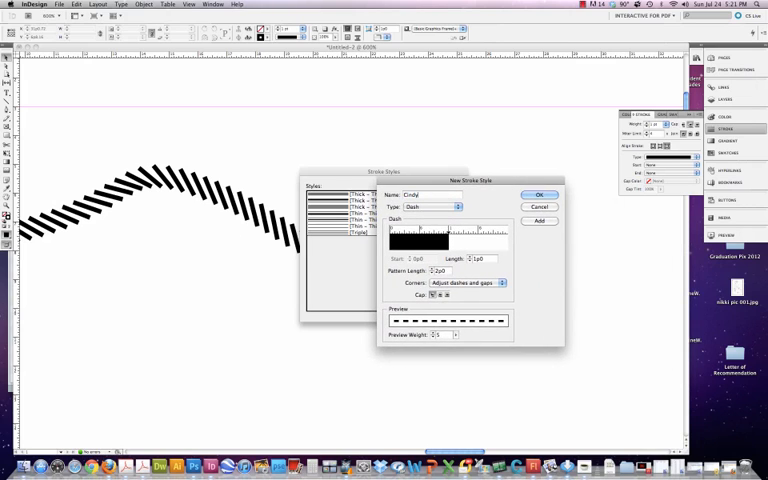
{"action": "type", "text": "'s Stroke Style"}
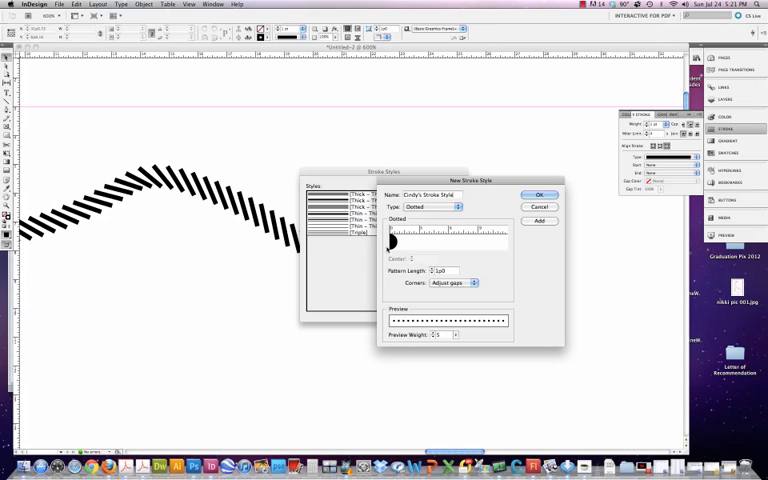
{"action": "mouse_move", "coordinate": [532, 324]}
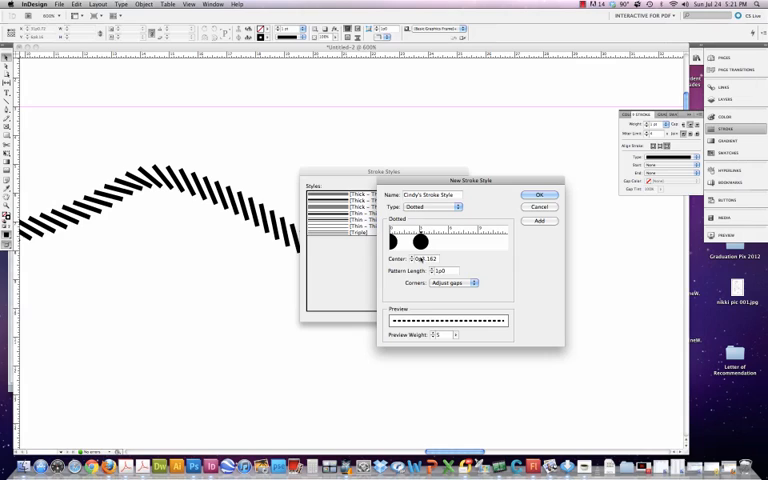
{"action": "left_click_drag", "start_coordinate": [420, 240], "coordinate": [448, 240]}
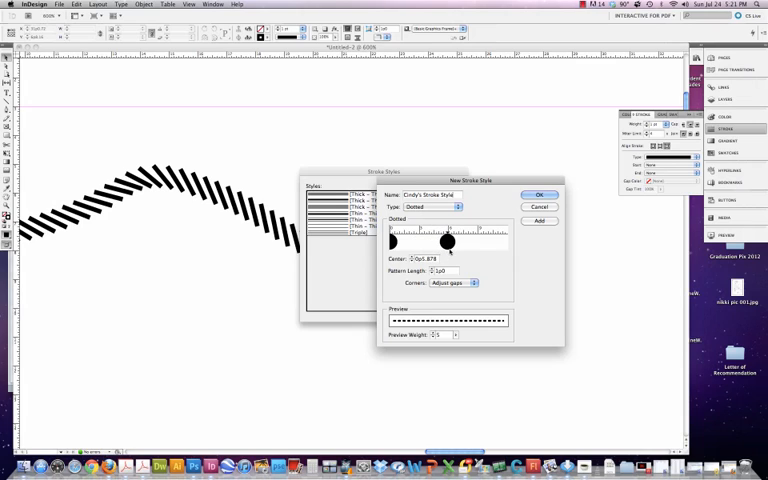
{"action": "left_click_drag", "start_coordinate": [448, 242], "coordinate": [444, 242]}
{"action": "type", "text": "0p6"}
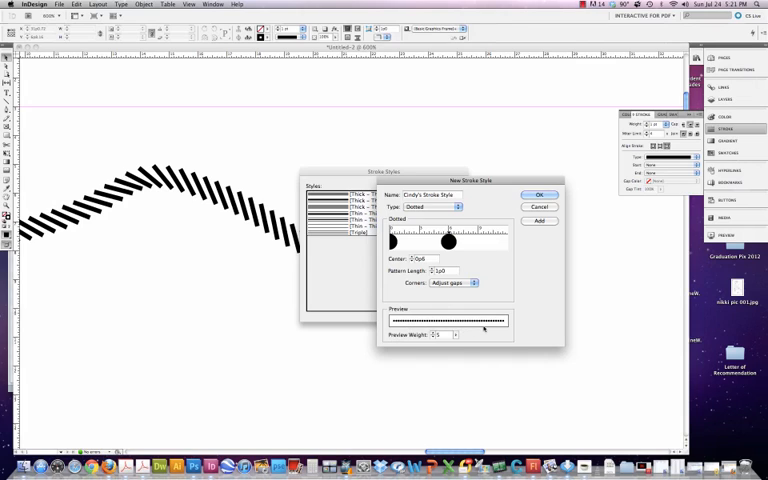
{"action": "left_click", "coordinate": [540, 194]}
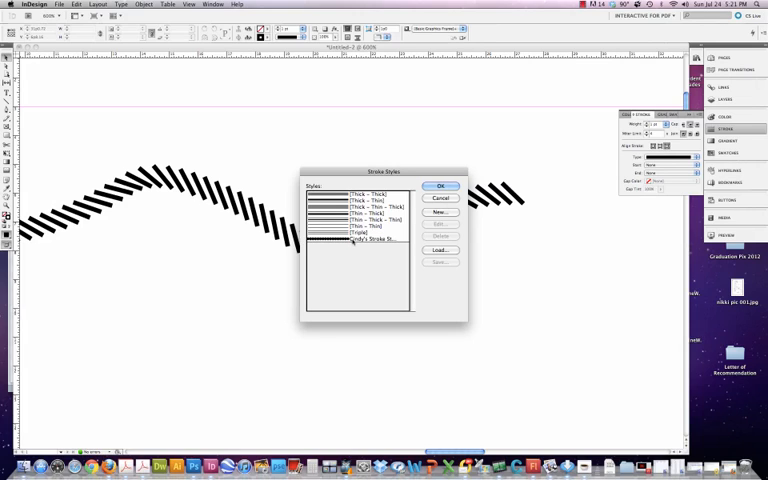
{"action": "left_click", "coordinate": [440, 186]}
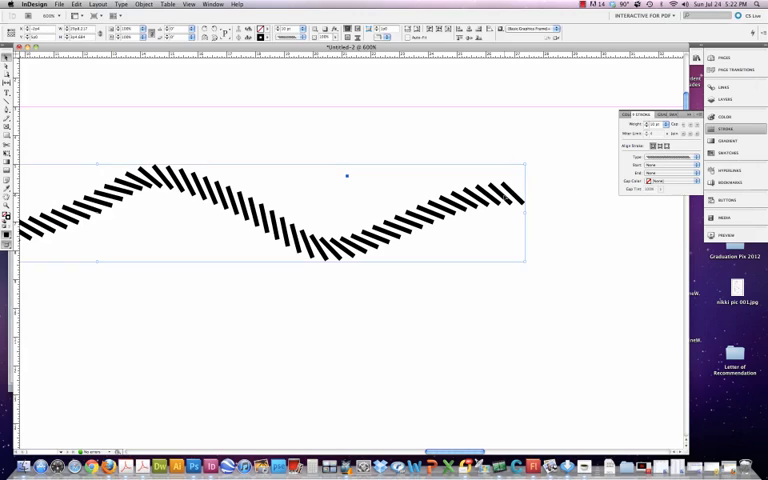
- Give the wavy line a thick yellow stroke
{"action": "left_click", "coordinate": [688, 164]}
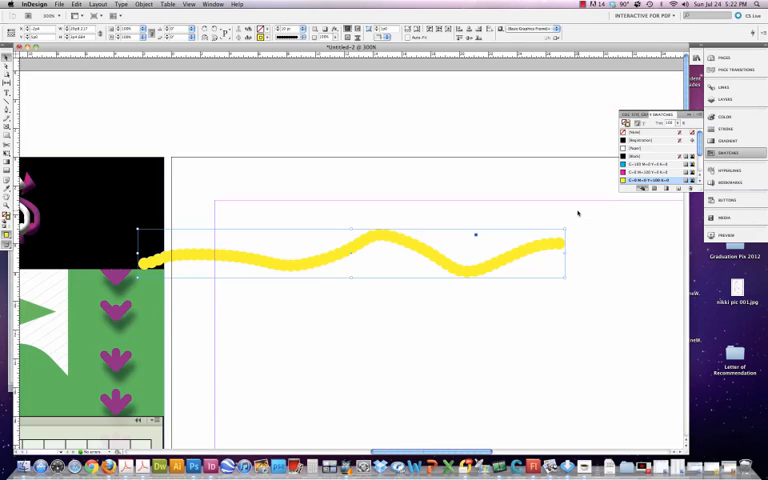
{"action": "mouse_move", "coordinate": [338, 248]}
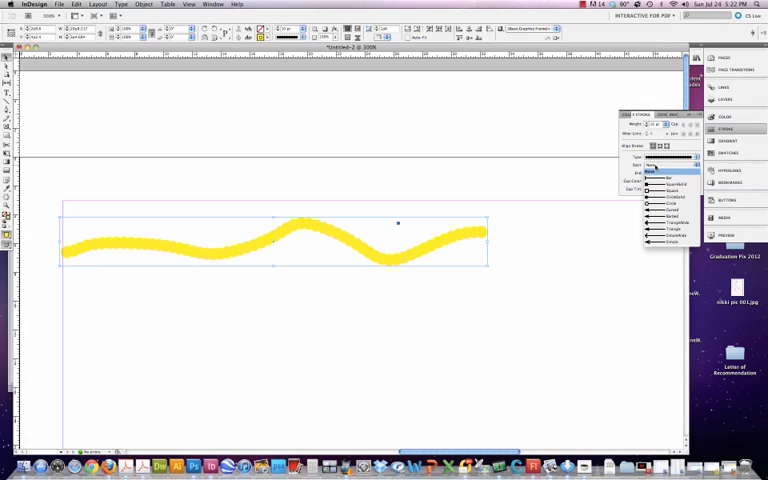
- Apply the custom dotted stroke type to the yellow line and end it with an arrowhead
{"action": "left_click", "coordinate": [660, 170]}
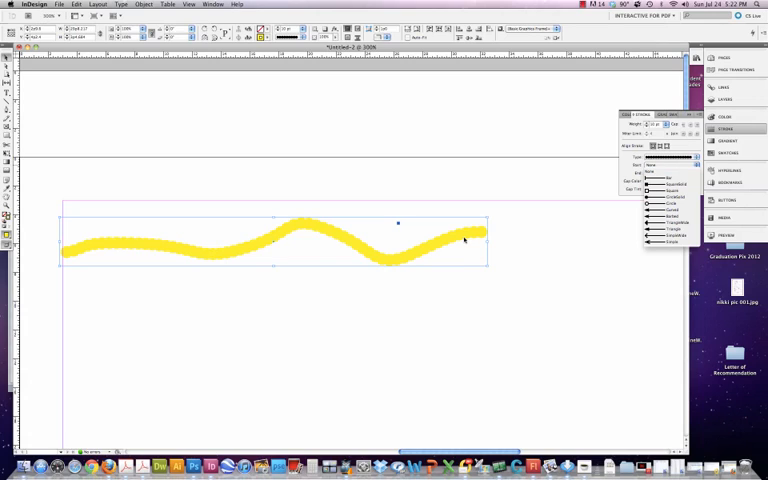
{"action": "mouse_move", "coordinate": [68, 252]}
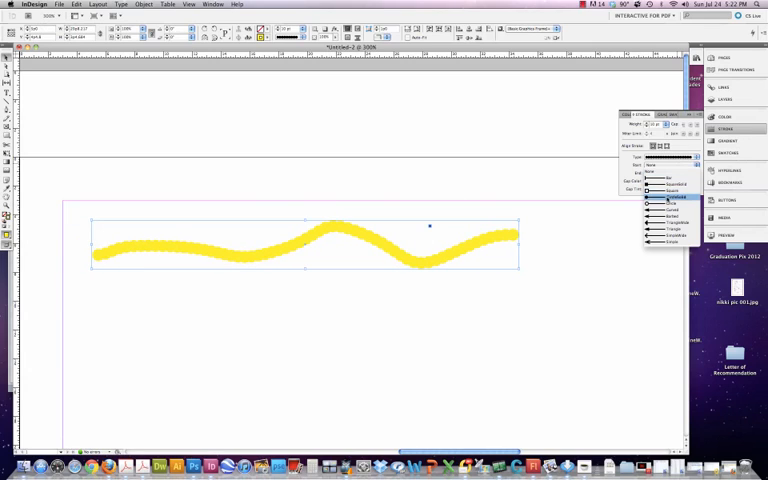
{"action": "left_click", "coordinate": [664, 204]}
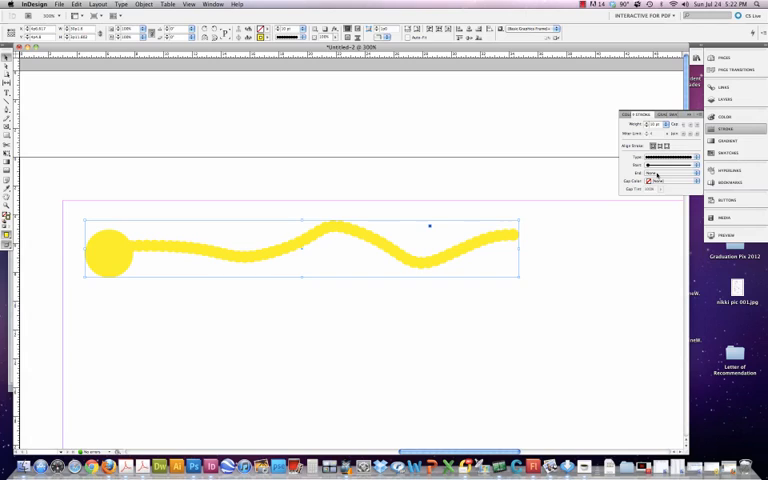
{"action": "left_click", "coordinate": [662, 172]}
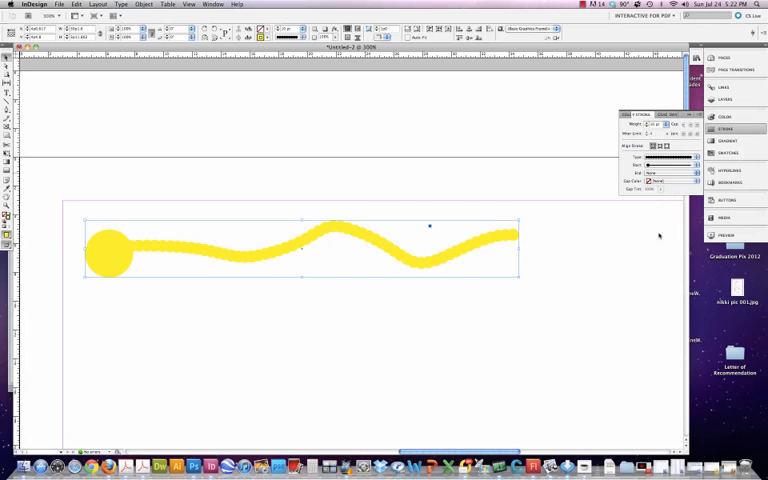
{"action": "left_click", "coordinate": [670, 172]}
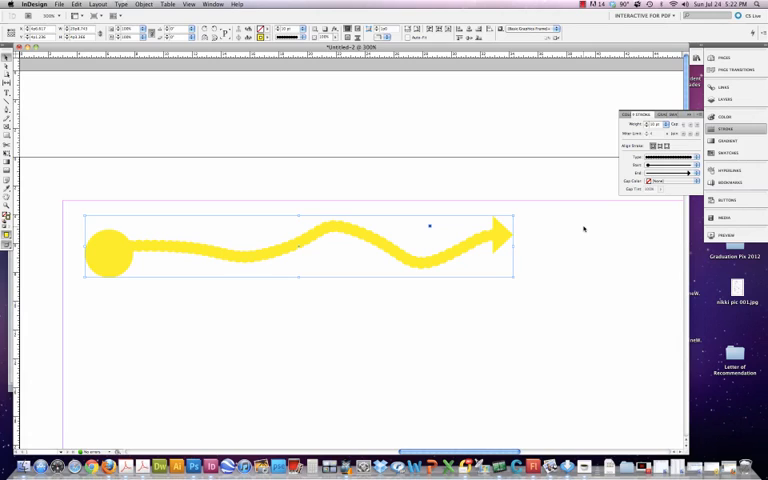
{"action": "mouse_move", "coordinate": [90, 238]}
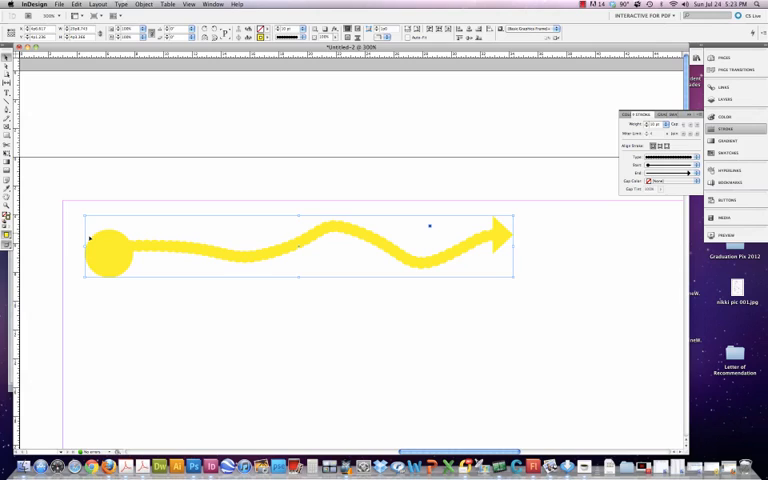
{"action": "mouse_move", "coordinate": [104, 252]}
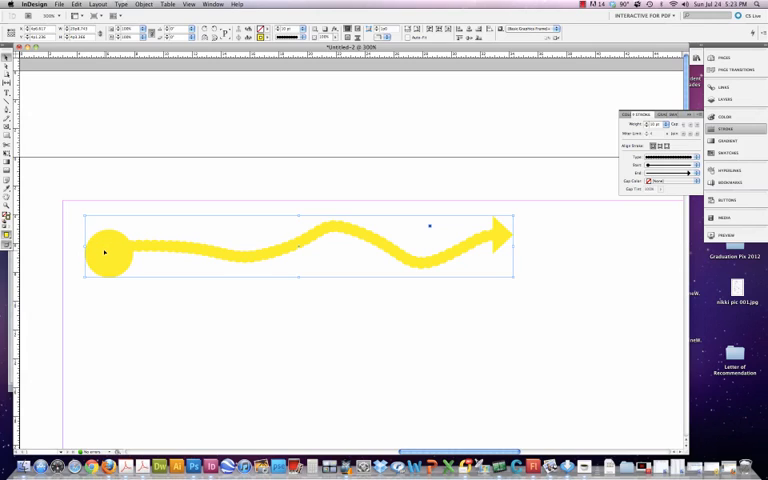
{"action": "mouse_move", "coordinate": [168, 264]}
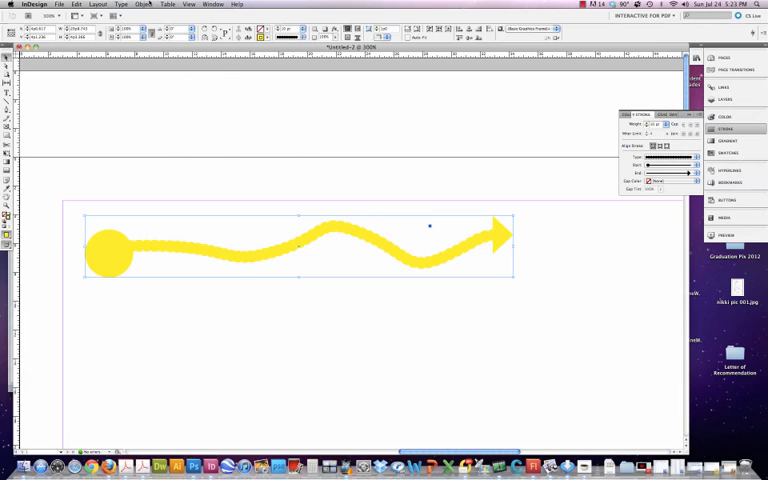
- Reverse the yellow path's direction via Object > Paths and reposition it on the page
{"action": "left_click", "coordinate": [144, 4]}
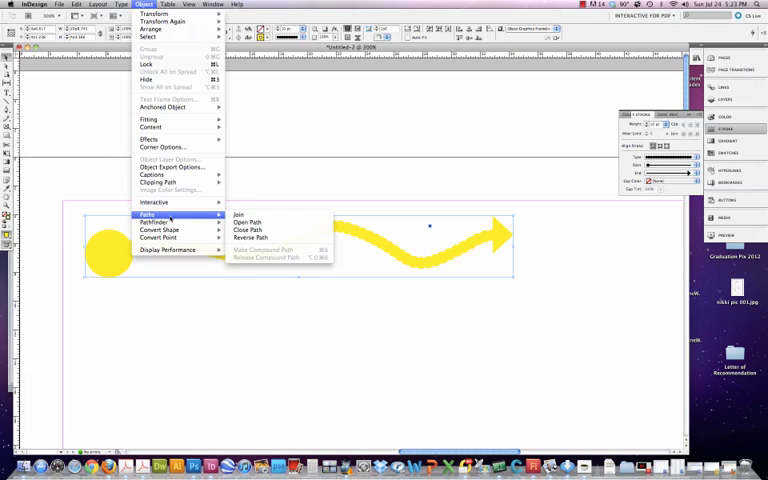
{"action": "left_click", "coordinate": [250, 236]}
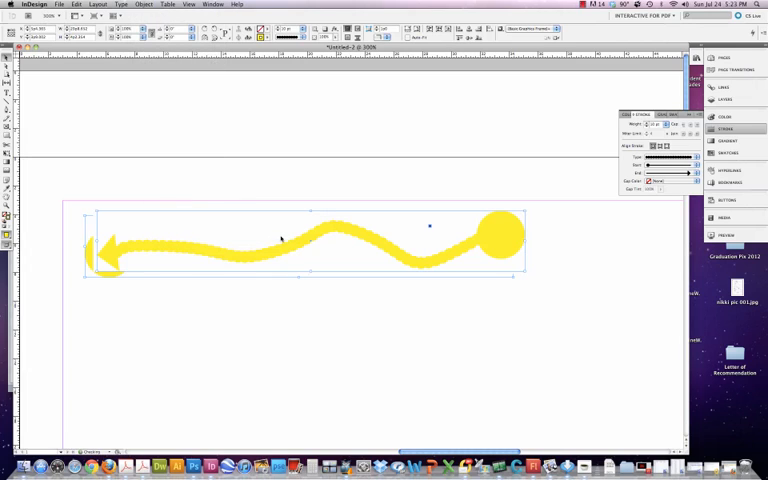
{"action": "left_click_drag", "start_coordinate": [310, 240], "coordinate": [310, 164]}
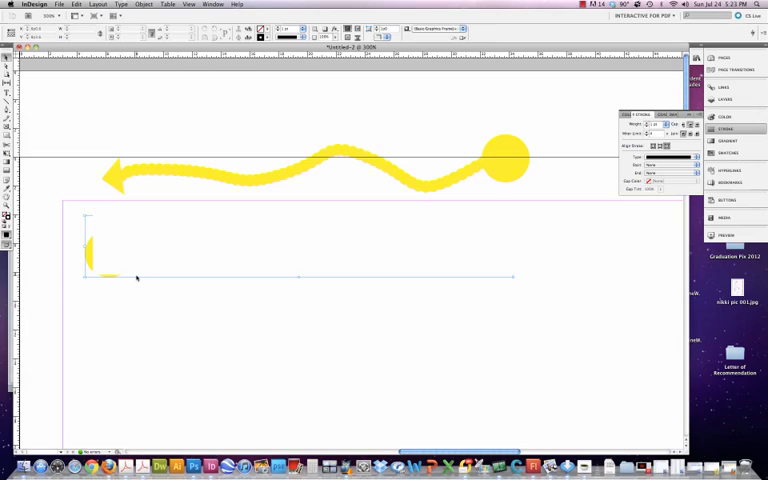
{"action": "mouse_move", "coordinate": [398, 244]}
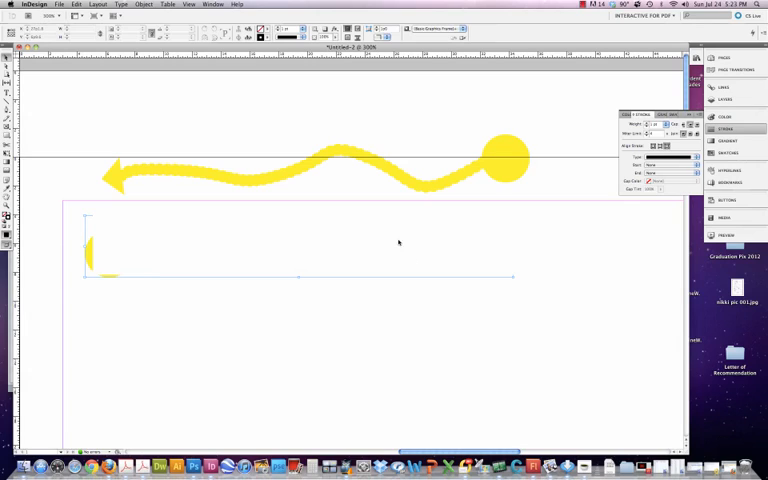
{"action": "mouse_move", "coordinate": [44, 76]}
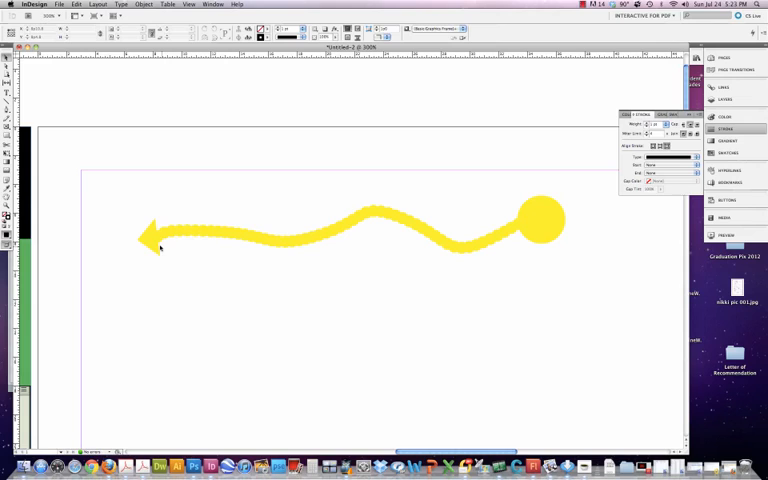
{"action": "mouse_move", "coordinate": [548, 246]}
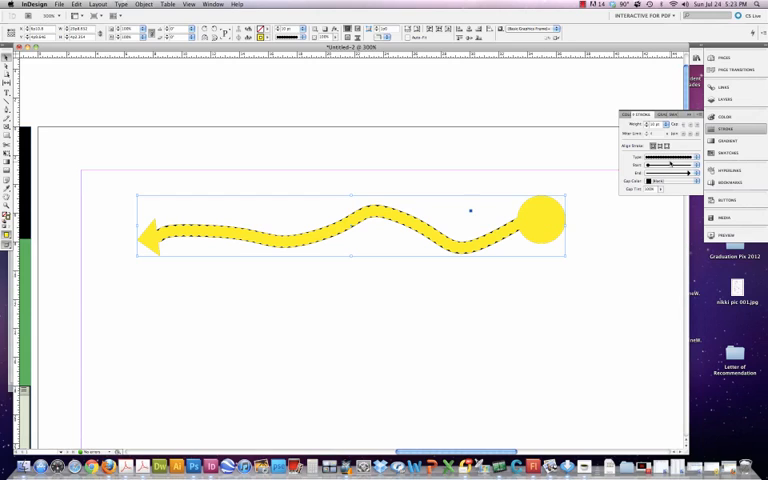
- Switch the arrow to a striped stroke type and set its Gap Color to Black
{"action": "left_click", "coordinate": [688, 158]}
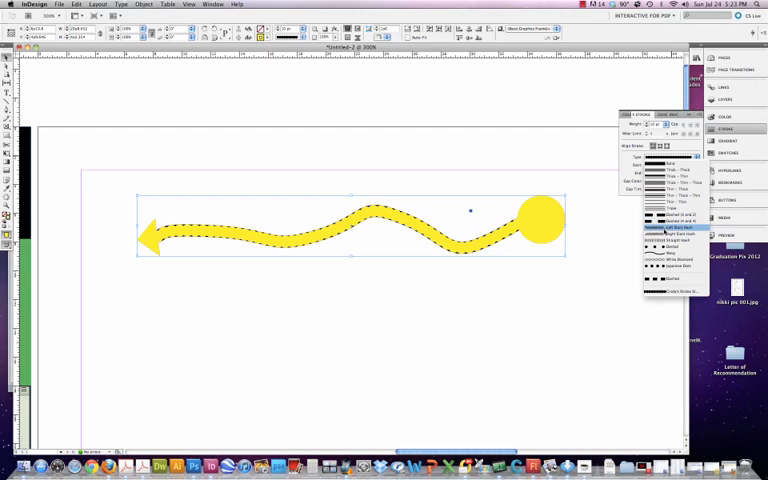
{"action": "left_click", "coordinate": [672, 232]}
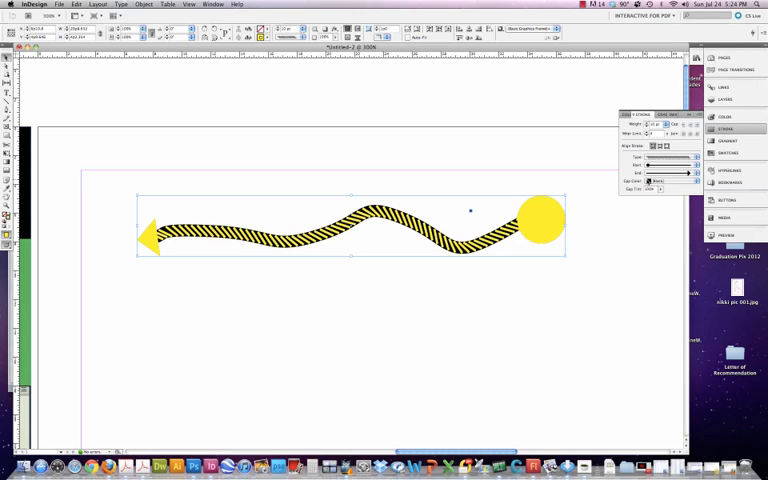
{"action": "left_click", "coordinate": [650, 180]}
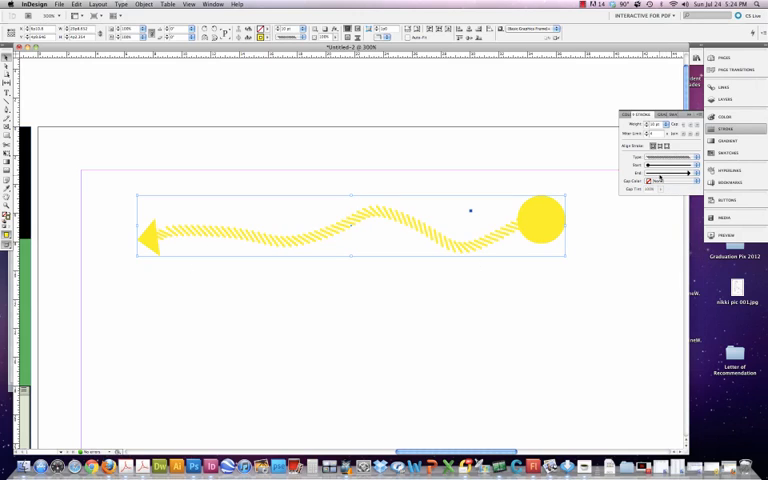
{"action": "left_click", "coordinate": [660, 188]}
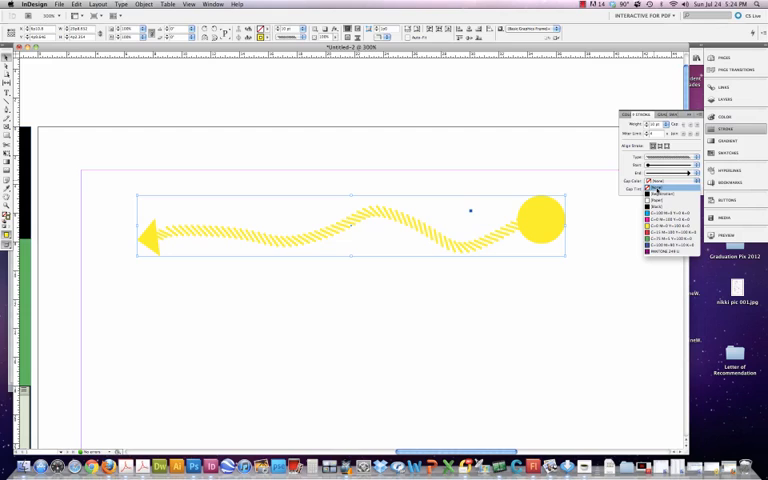
{"action": "left_click", "coordinate": [660, 192]}
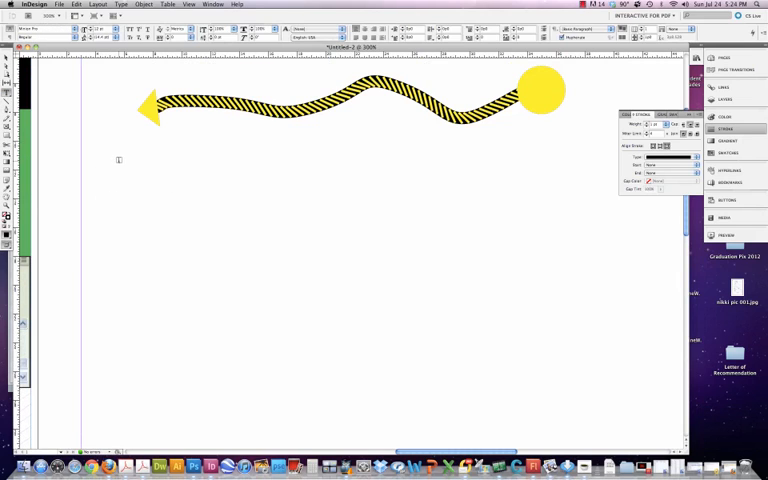
- Draw an empty text frame below the squiggly arrow and go to the Type menu for Glyphs
{"action": "left_click_drag", "start_coordinate": [118, 160], "coordinate": [424, 284]}
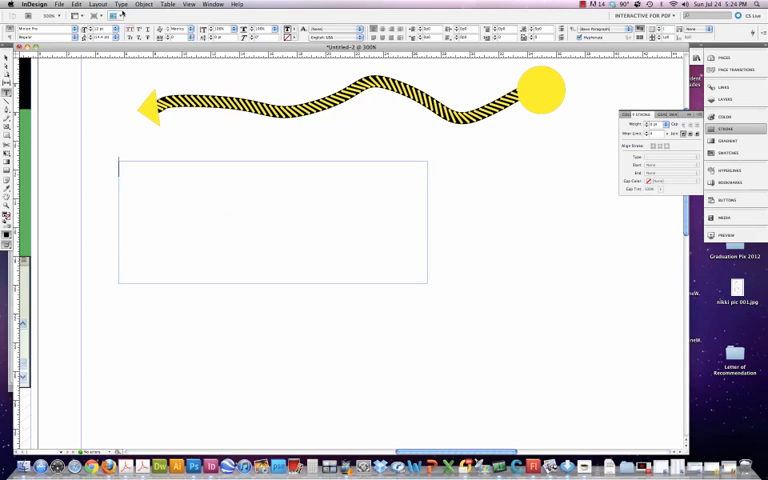
{"action": "left_click", "coordinate": [120, 4]}
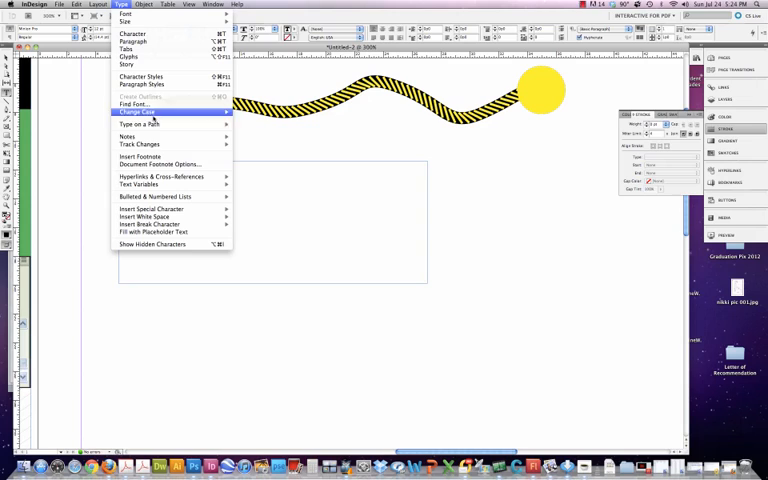
{"action": "mouse_move", "coordinate": [138, 104]}
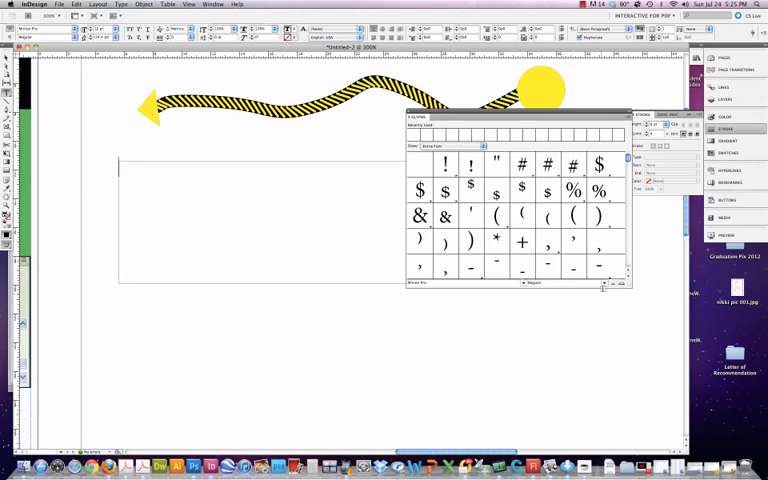
- Change the Glyphs panel font style and scroll down to the arrow characters
{"action": "left_click", "coordinate": [540, 282]}
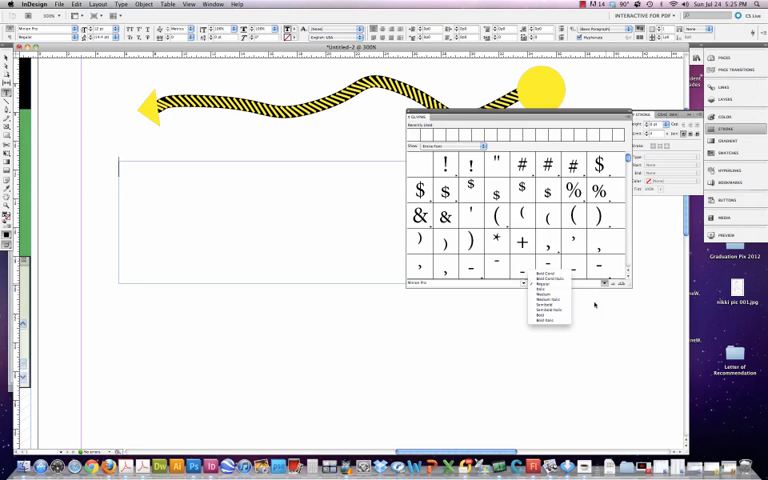
{"action": "left_click", "coordinate": [548, 300]}
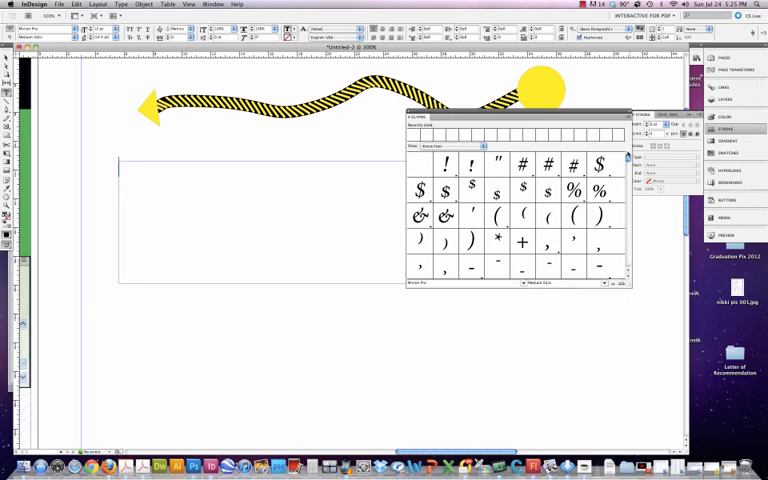
{"action": "scroll", "scroll_direction": "down", "scroll_amount": 3}
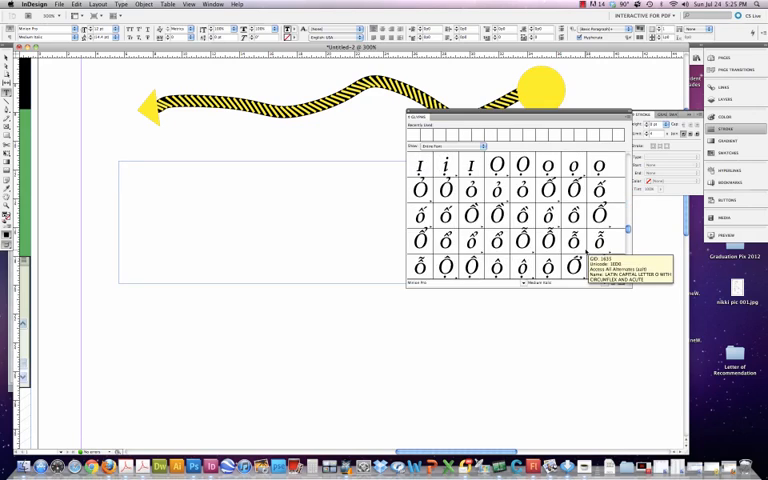
{"action": "scroll", "scroll_direction": "down", "scroll_amount": 3}
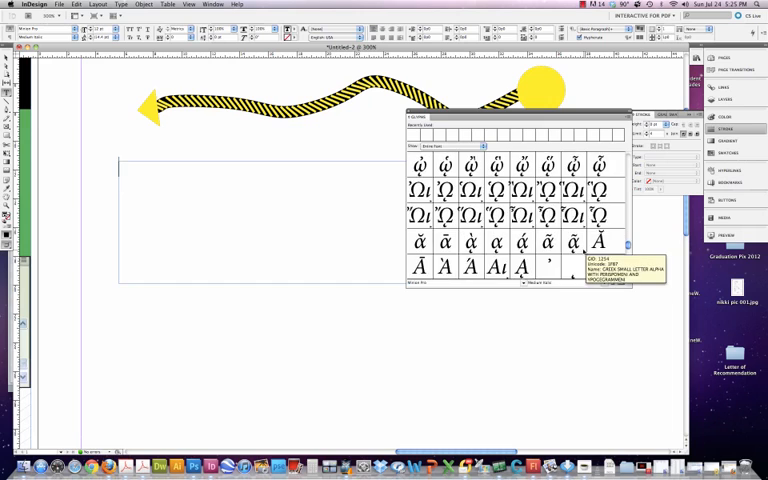
{"action": "scroll", "scroll_direction": "down", "scroll_amount": 3}
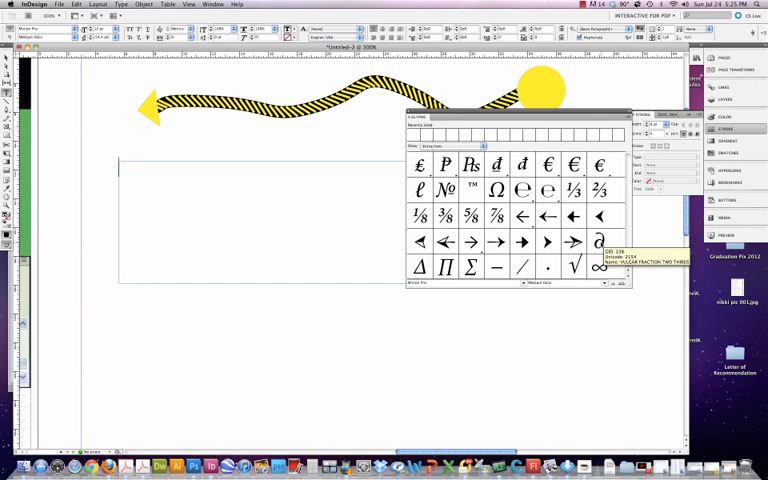
{"action": "scroll", "scroll_direction": "down", "scroll_amount": 3}
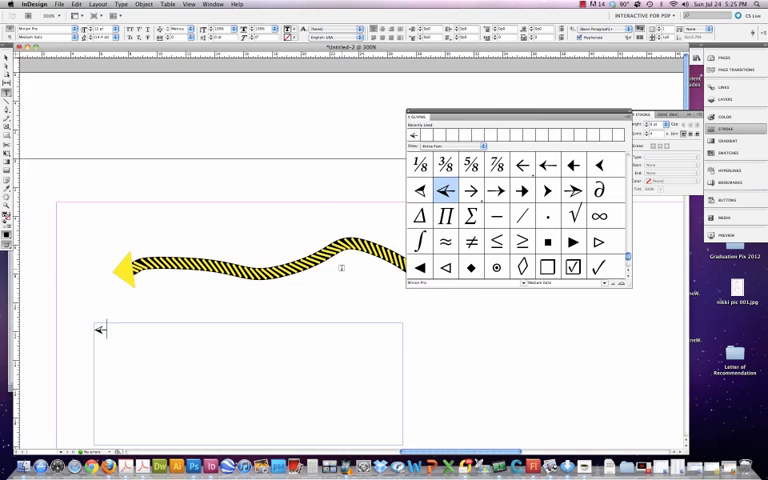
- Reveal the Glyphs panel's font family list to choose another typeface
{"action": "left_click_drag", "start_coordinate": [250, 264], "coordinate": [250, 200]}
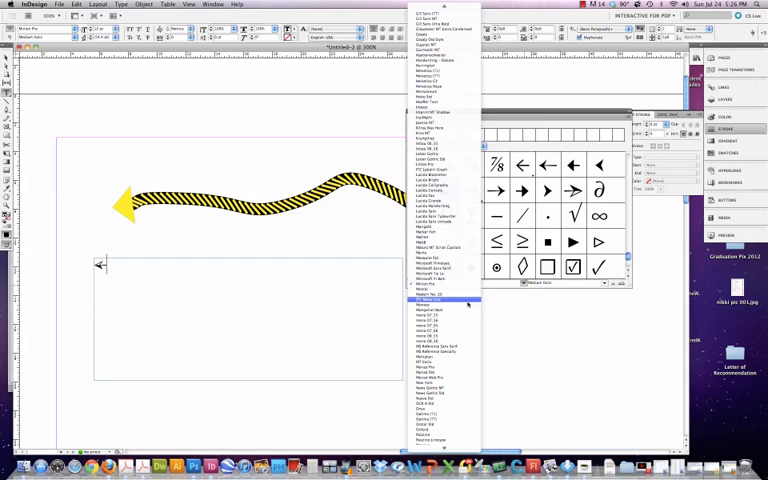
- Insert a large U-turn arrow glyph from a symbol font and colour it pink
{"action": "scroll", "scroll_direction": "down", "scroll_amount": 3}
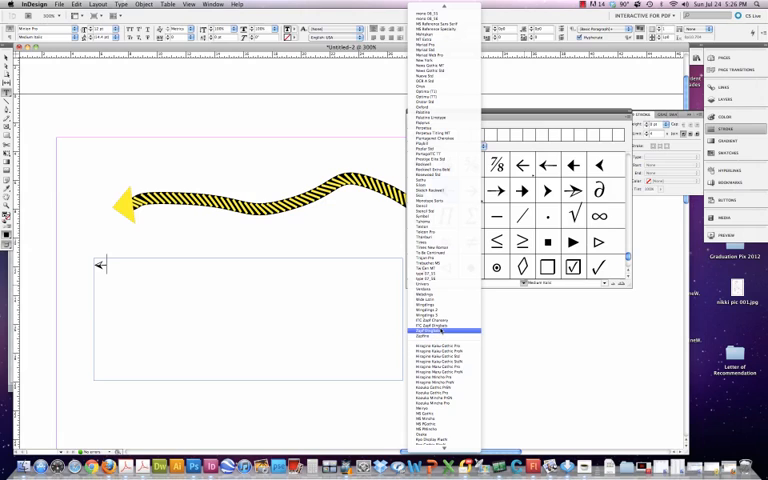
{"action": "left_click", "coordinate": [432, 330]}
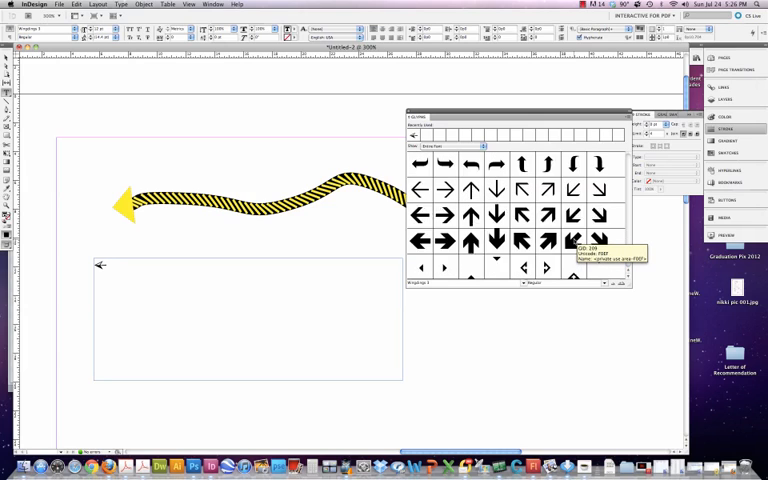
{"action": "scroll", "scroll_direction": "down", "scroll_amount": 3}
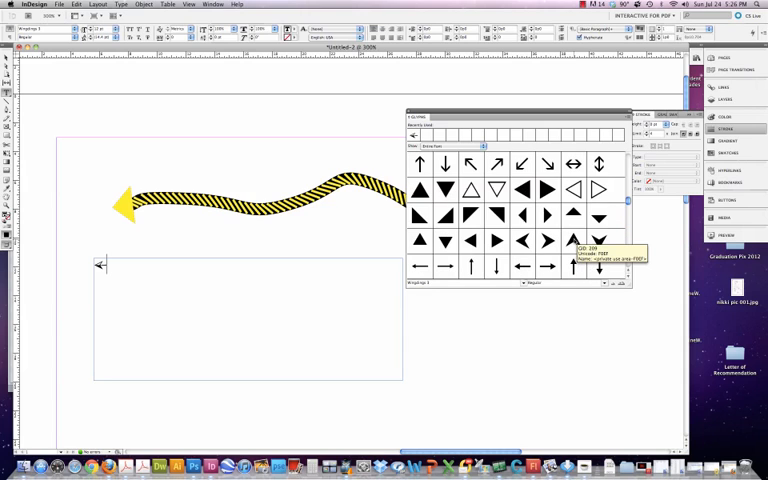
{"action": "scroll", "scroll_direction": "up", "scroll_amount": 3}
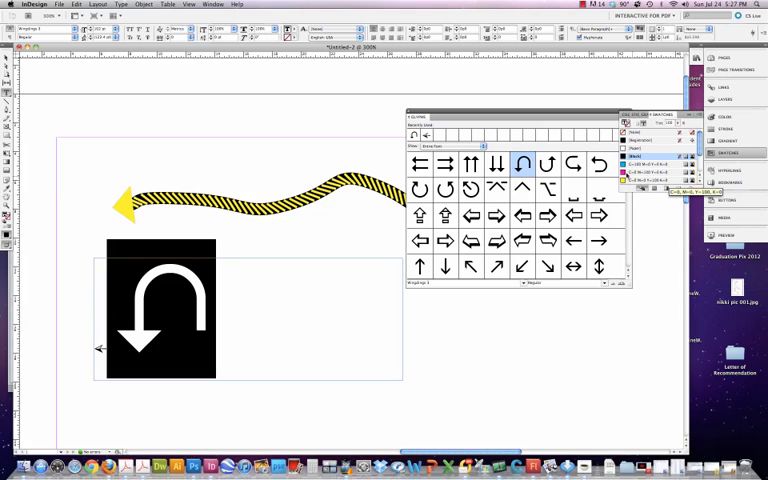
{"action": "left_click", "coordinate": [630, 172]}
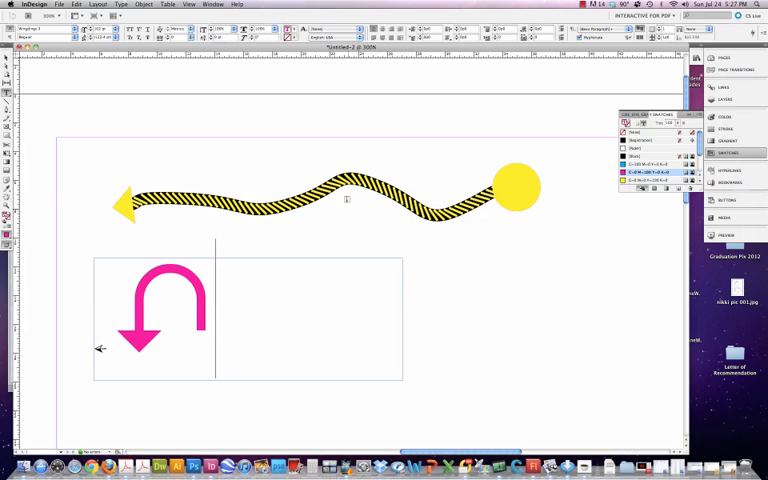
- Draw a thick black horizontal line to the right of the pink U-turn arrow
{"action": "left_click", "coordinate": [300, 320]}
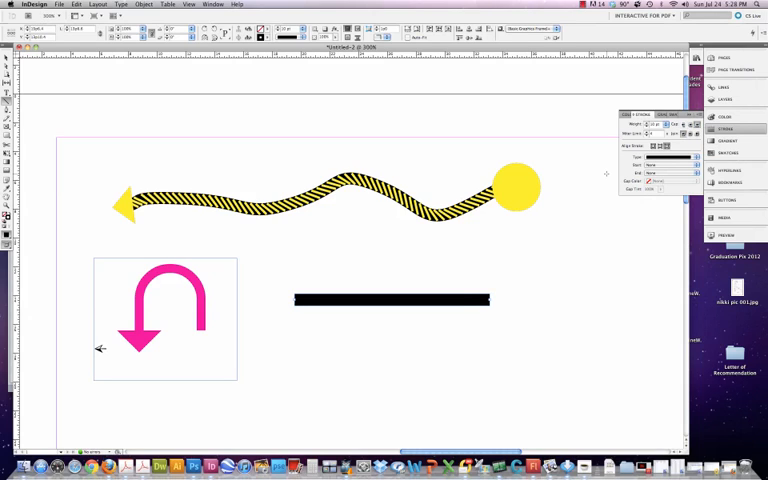
- Give the line a Thin-Thick-Thin stroke with a Square start and an arrowhead end
{"action": "left_click", "coordinate": [688, 158]}
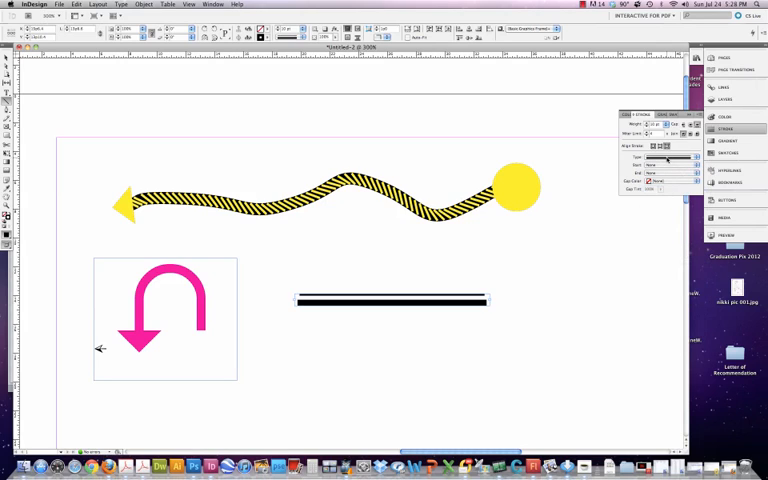
{"action": "left_click", "coordinate": [664, 158]}
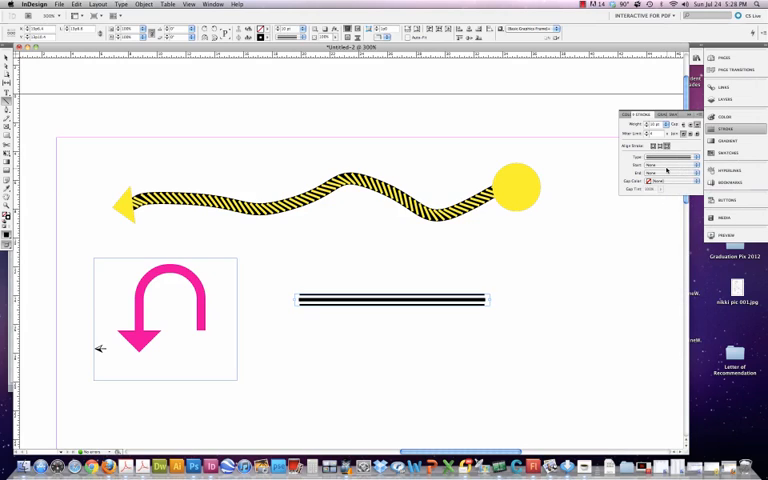
{"action": "left_click", "coordinate": [670, 158]}
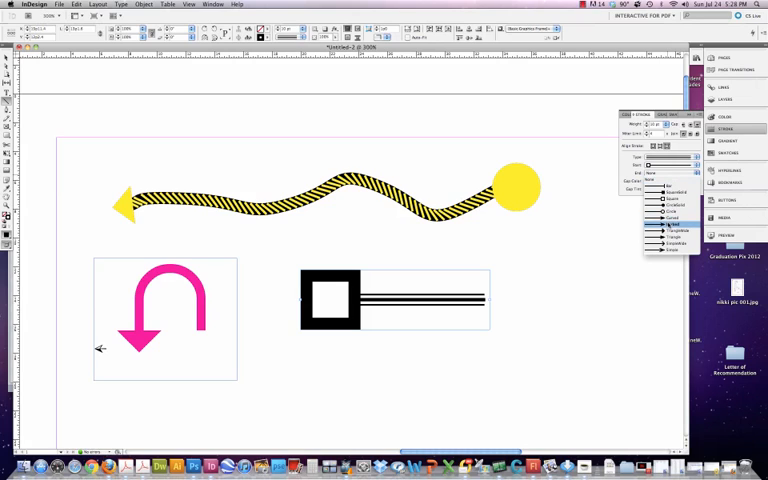
{"action": "left_click", "coordinate": [670, 218]}
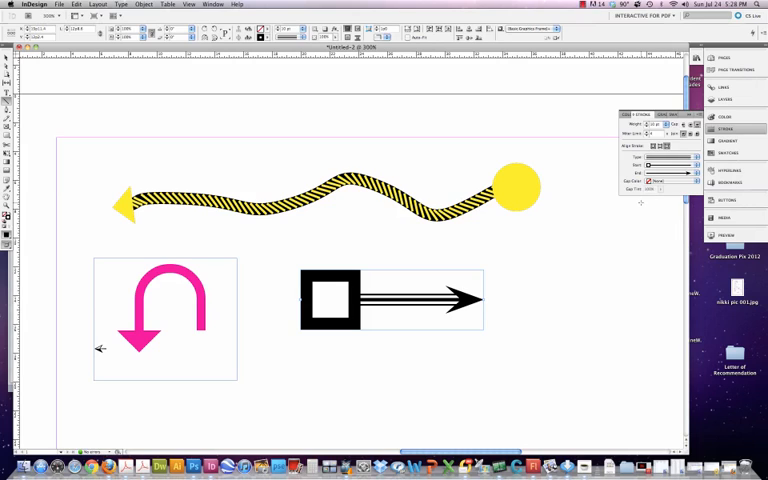
- Change the stroke's gap colour options in the Stroke panel
{"action": "left_click", "coordinate": [670, 180]}
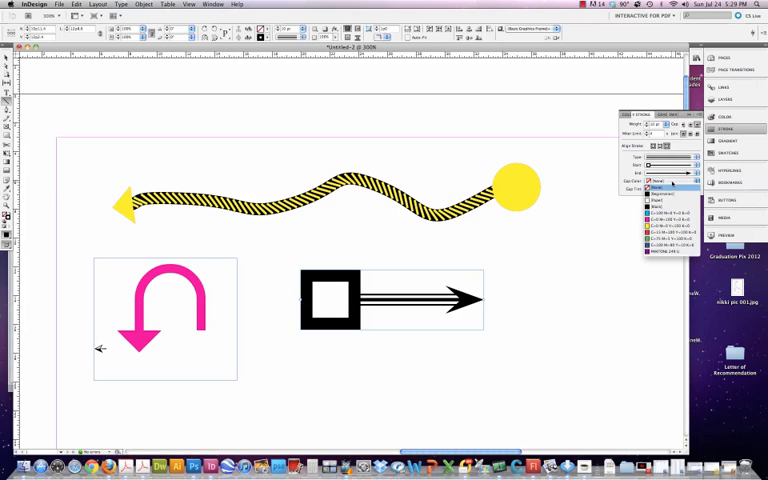
{"action": "left_click", "coordinate": [670, 244]}
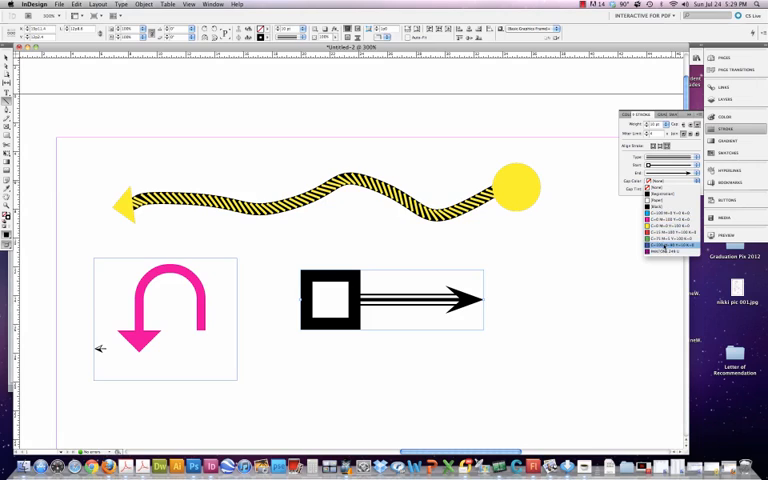
{"action": "left_click", "coordinate": [672, 216]}
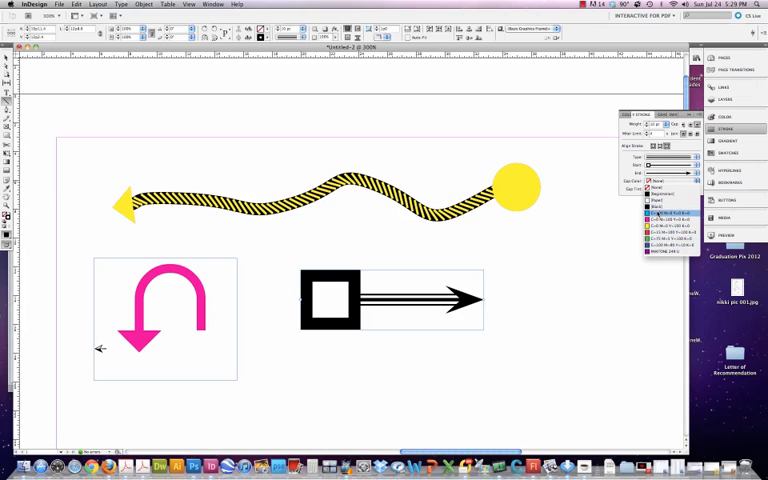